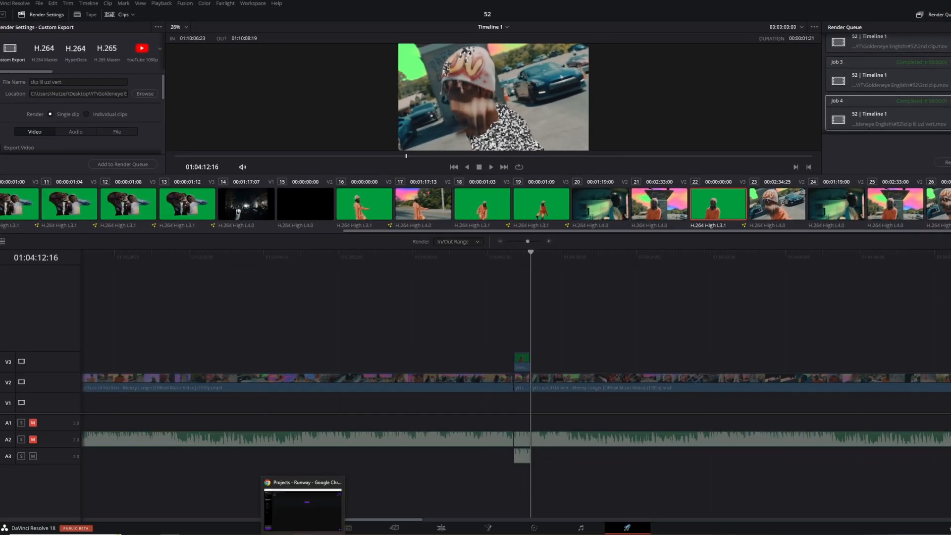
Step: Switch to Chrome and open a new tab for runwayml.com
left_click(302, 503)
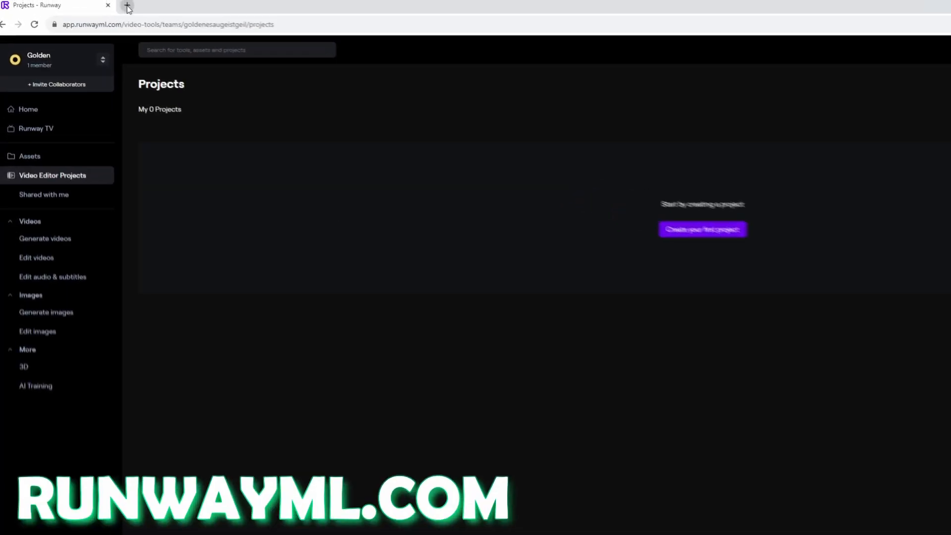
left_click(127, 8)
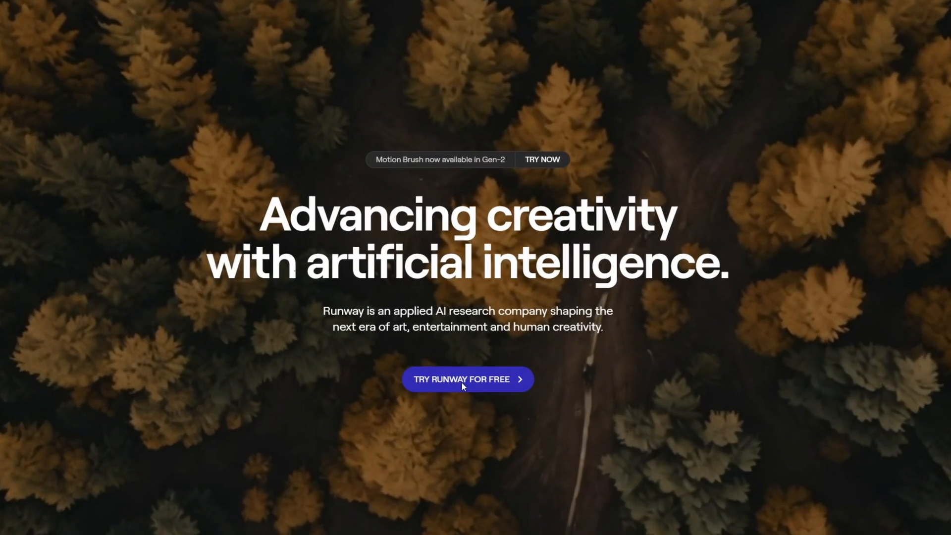
Step: Enter the Runway app via 'Try Runway for free' and pick the Green Screen tool
left_click(467, 378)
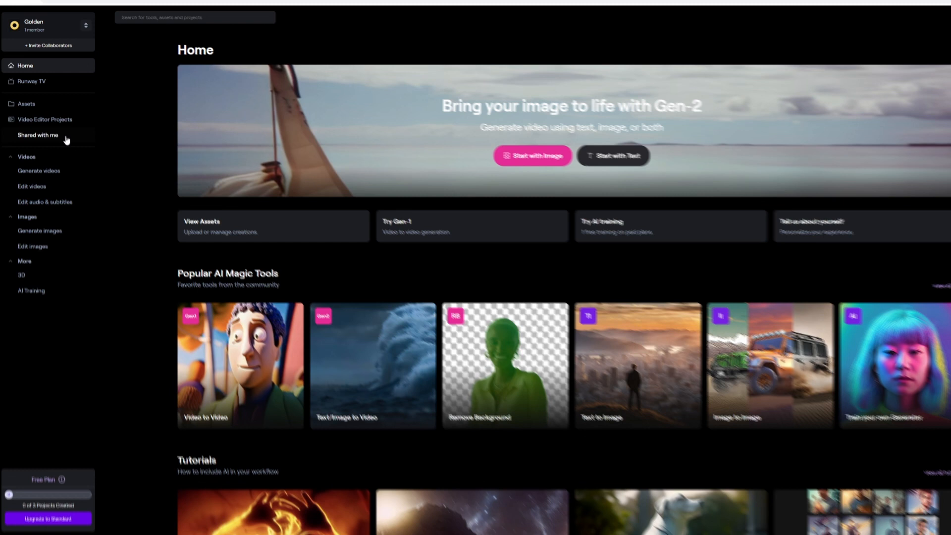
left_click(44, 119)
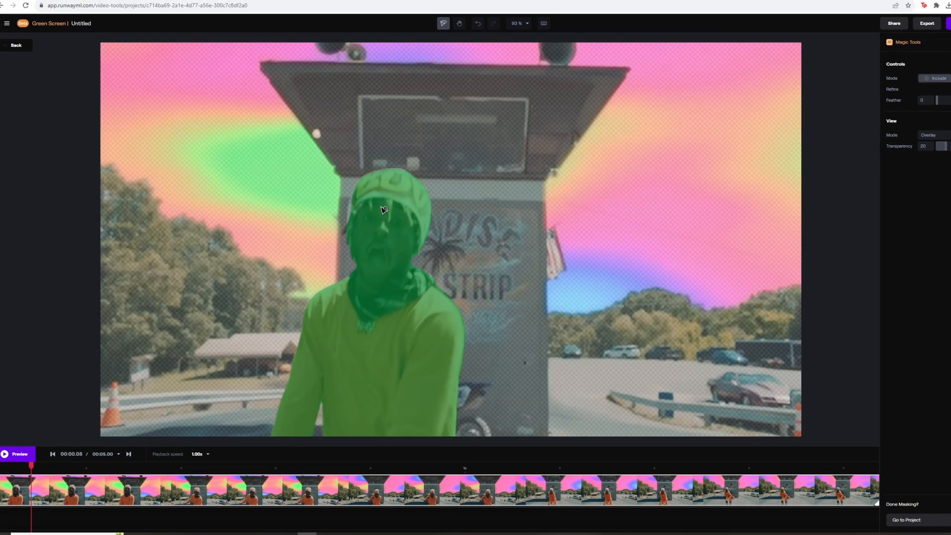
Step: Click the performer in Include mode to create a tracking green mask
left_click(150, 465)
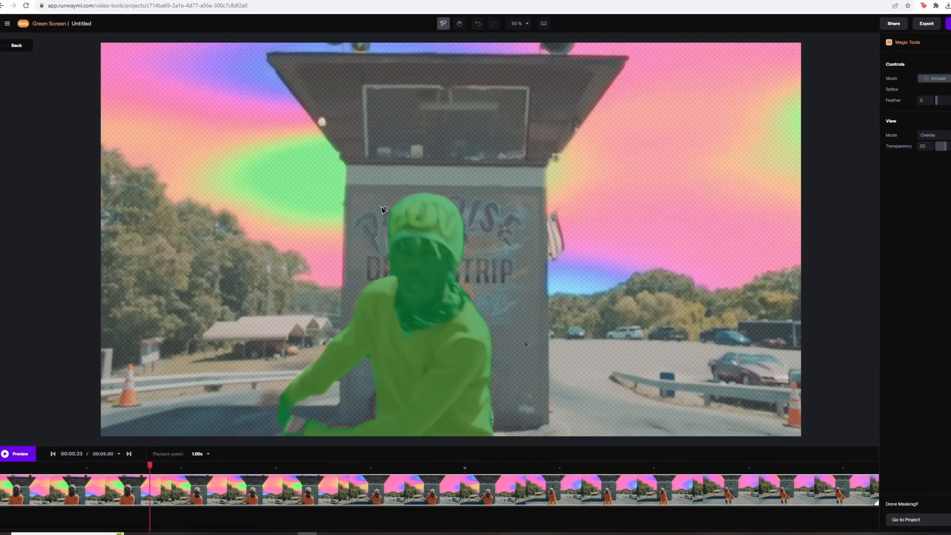
mouse_move(294, 442)
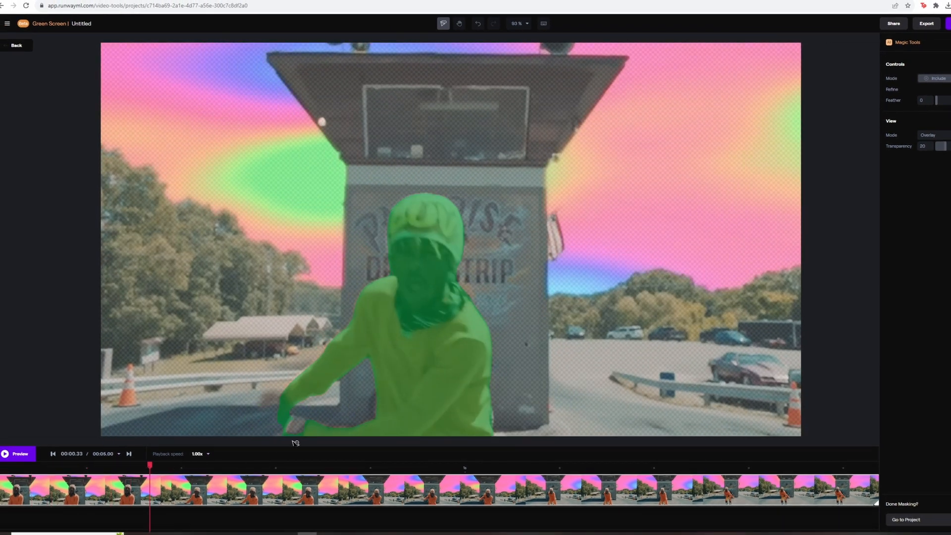
mouse_move(297, 430)
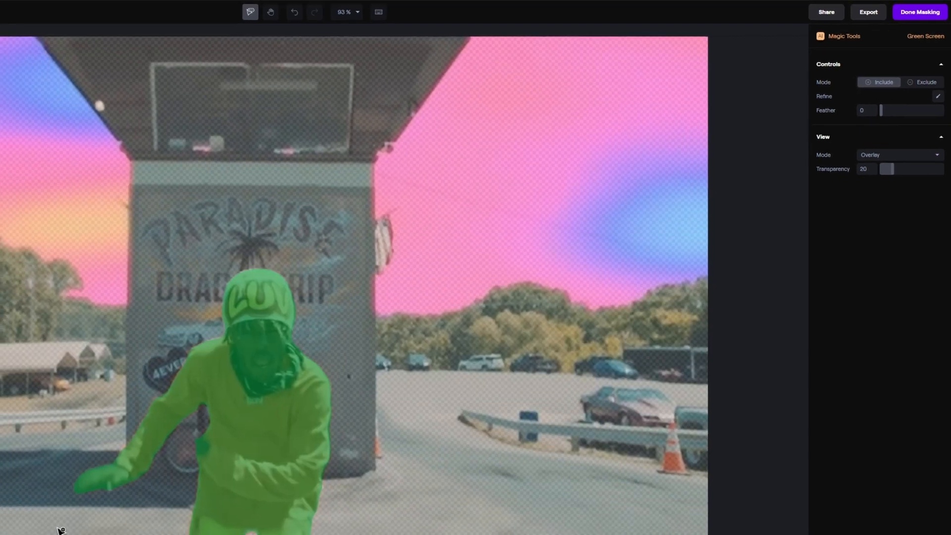
left_click(919, 11)
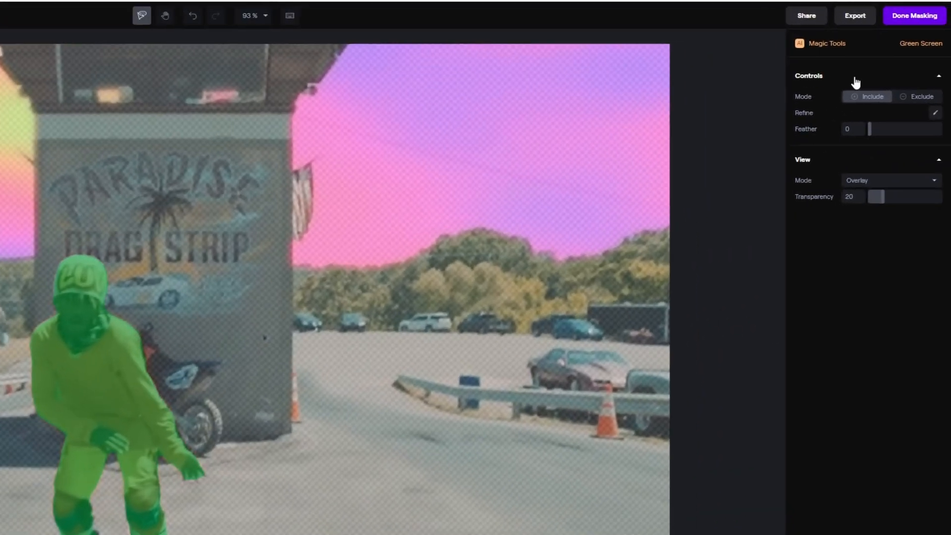
Step: Export the mask as a 720p MP4 on a green background
left_click(854, 15)
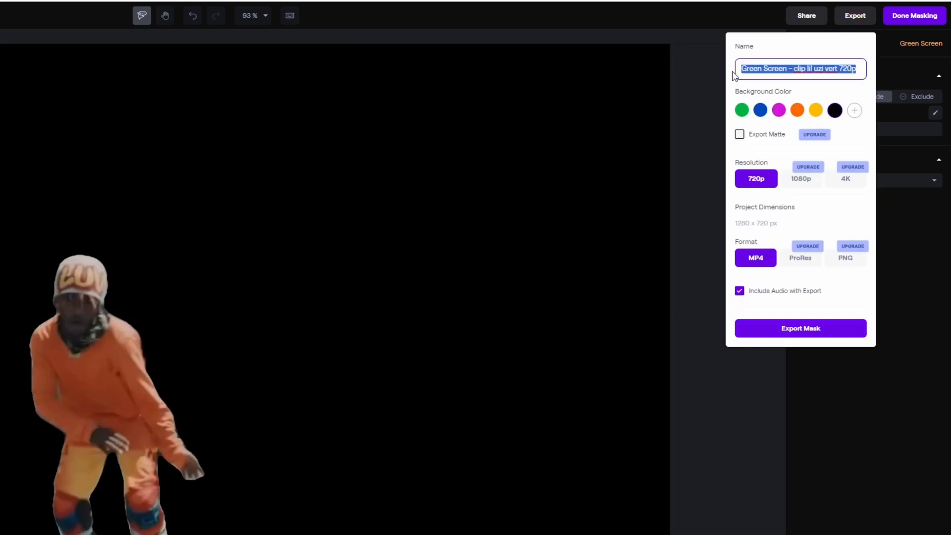
left_click(741, 109)
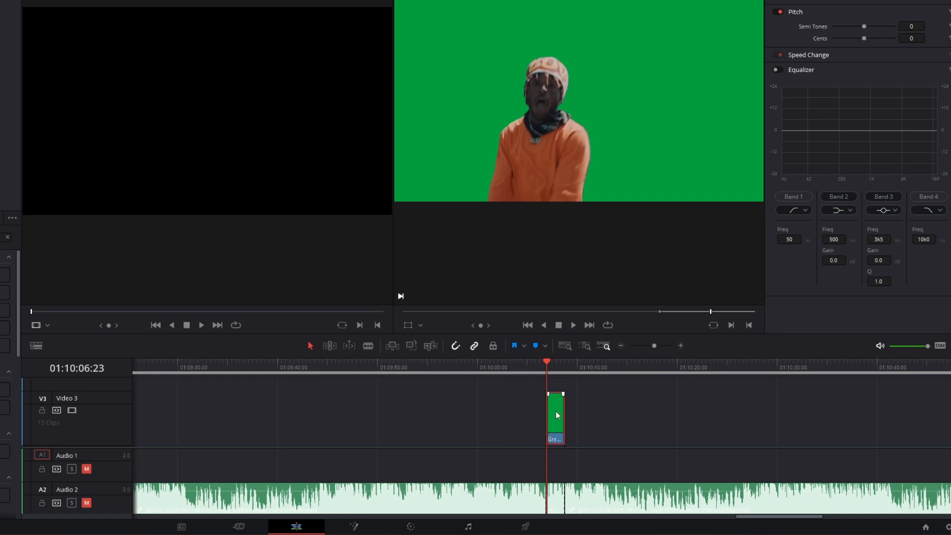
Step: Open the clip in Fusion and add a Delta Keyer node
left_click(487, 511)
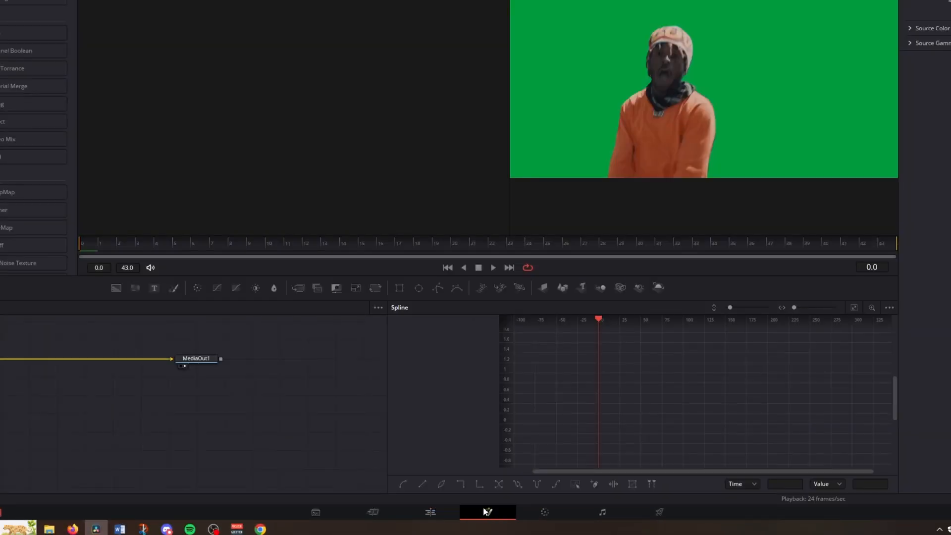
key("shift+space")
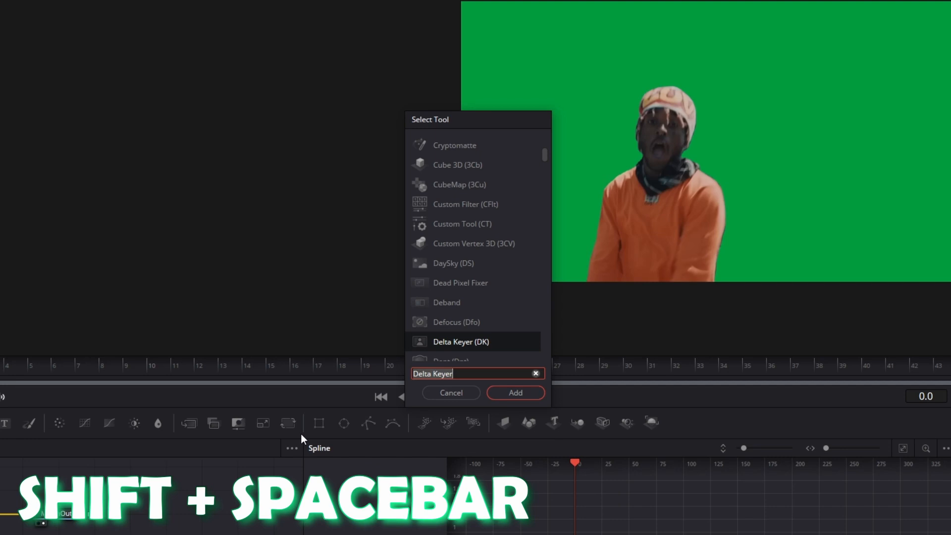
type("delz")
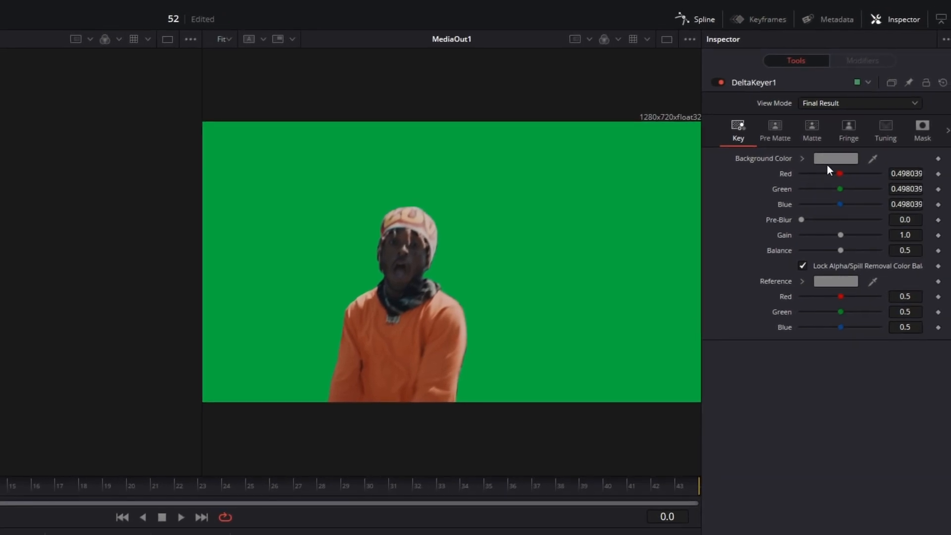
Step: Set the Delta Keyer background colour to the sampled green backdrop
left_click(834, 159)
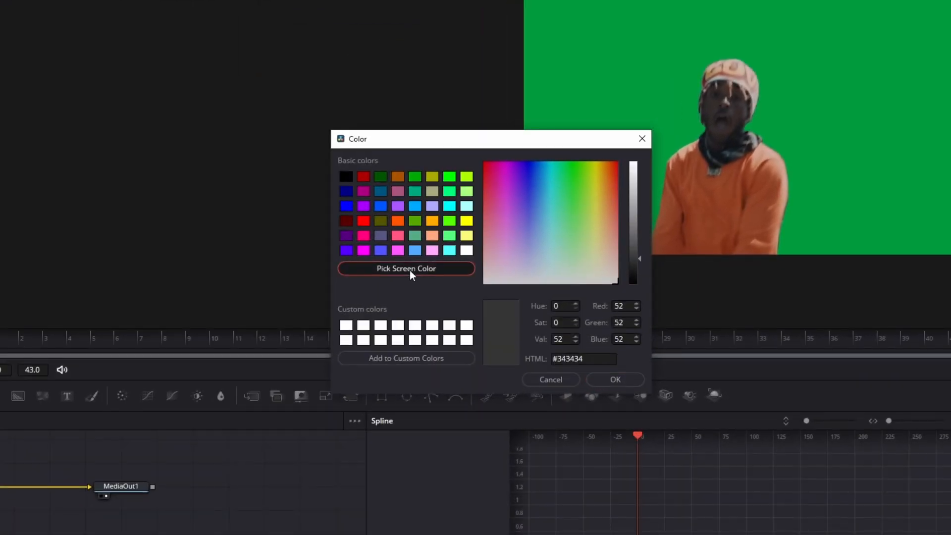
left_click(405, 268)
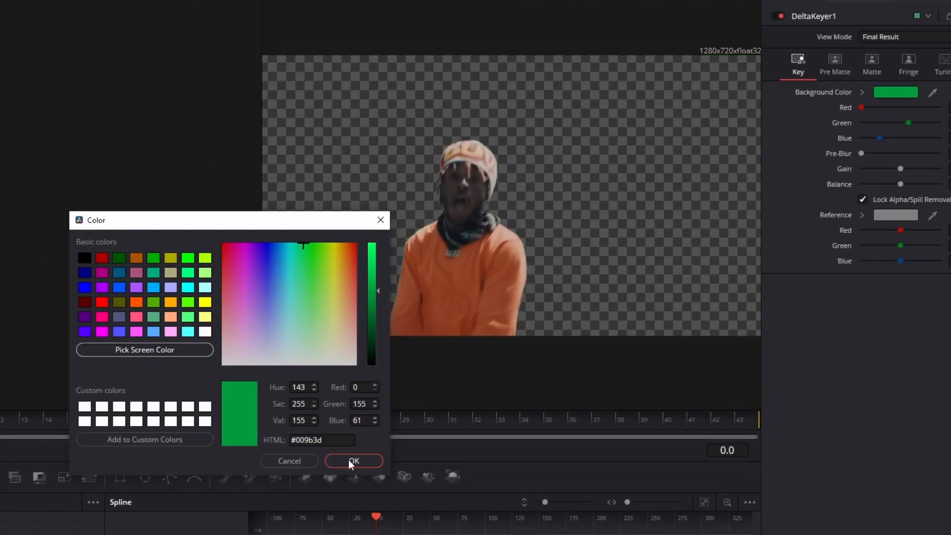
left_click(354, 460)
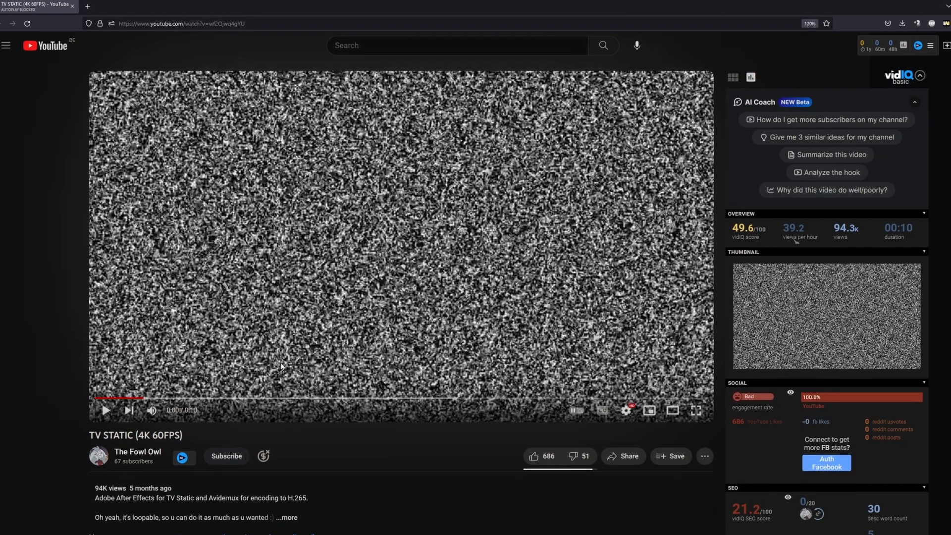
Step: Scroll YouTube results to the 'TV STATIC (4K 60FPS)' video
scroll("down", 3)
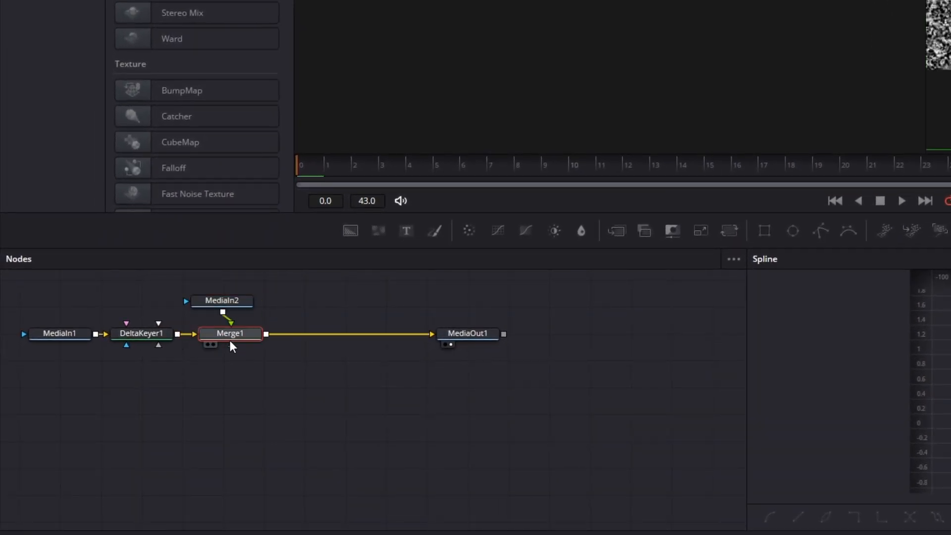
Step: Merge the static clip MediaIn2 after DeltaKeyer1 and view the composite on the Edit page
double_click(229, 333)
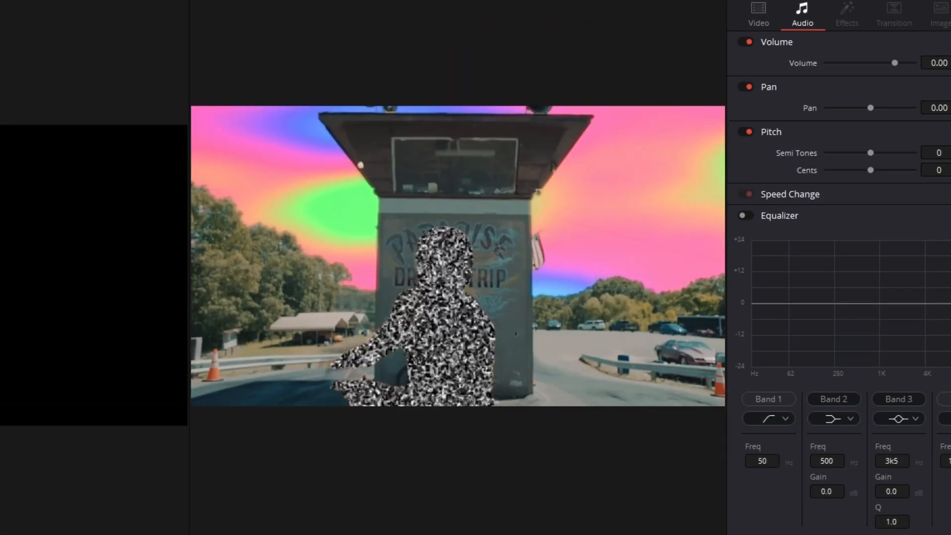
left_click(782, 8)
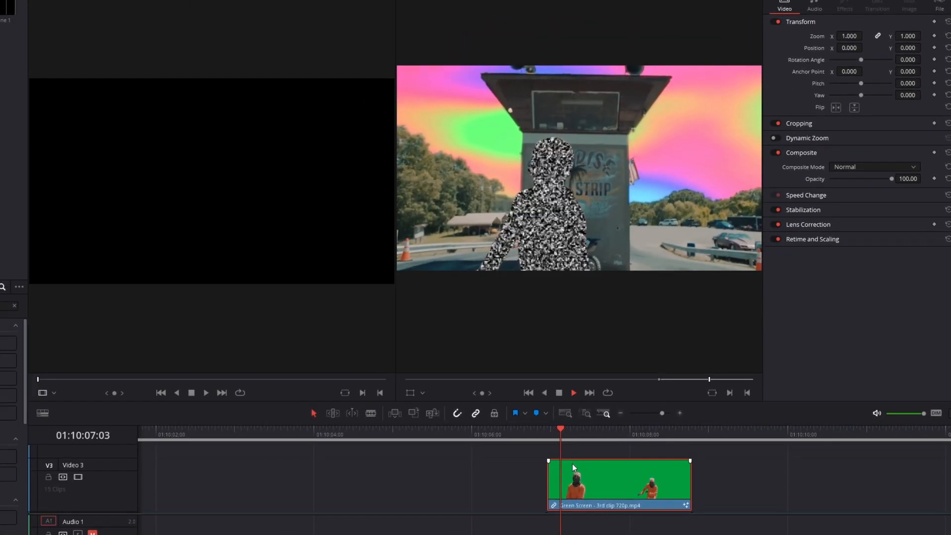